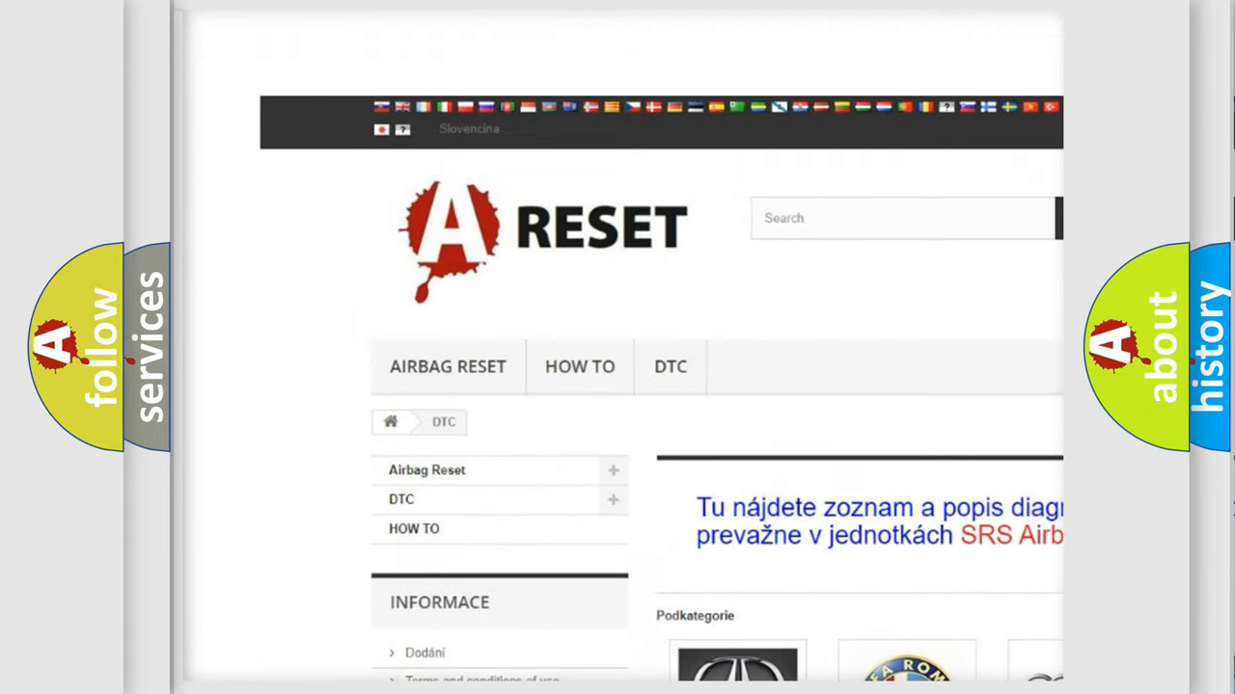
Open the GMC DTC code list from the car makes overview and browse its codes.
scroll(down, 3)
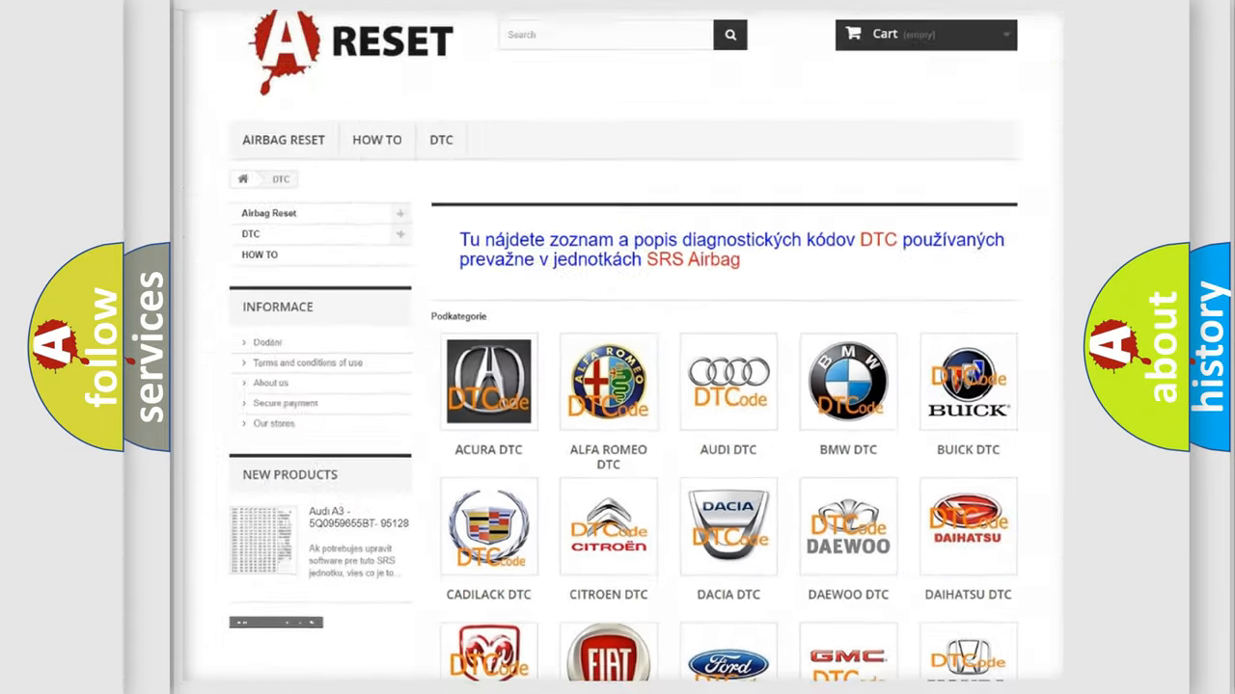
scroll(down, 3)
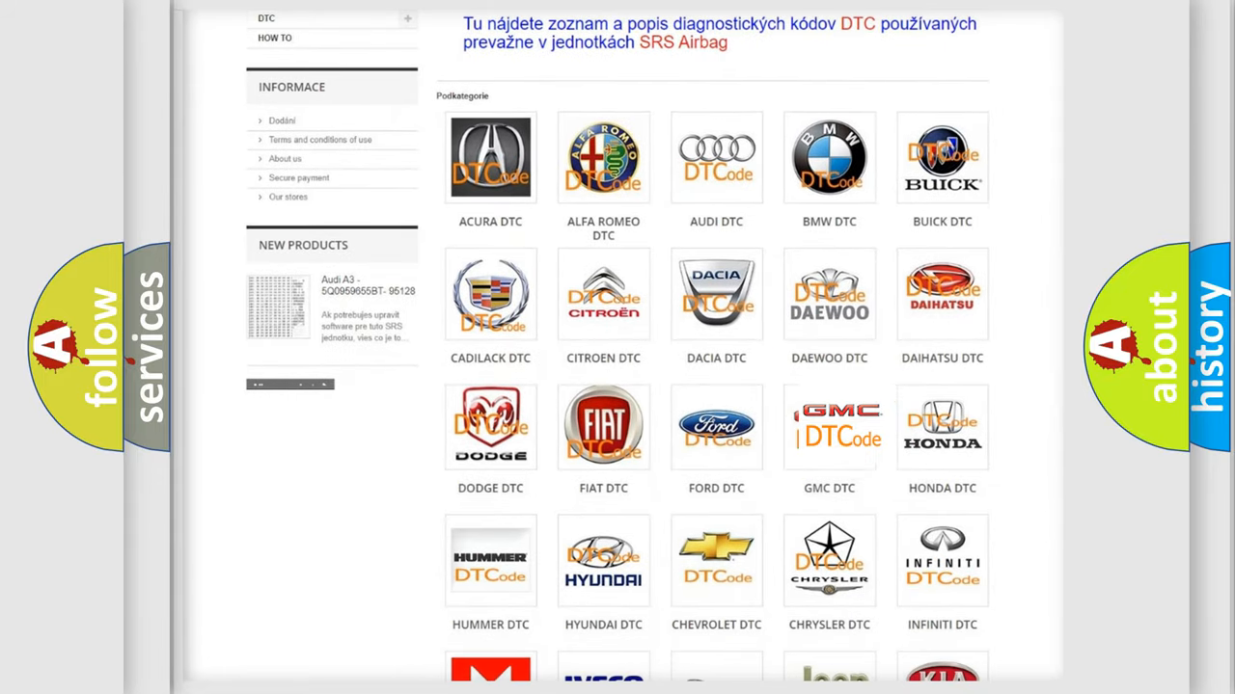
click(828, 427)
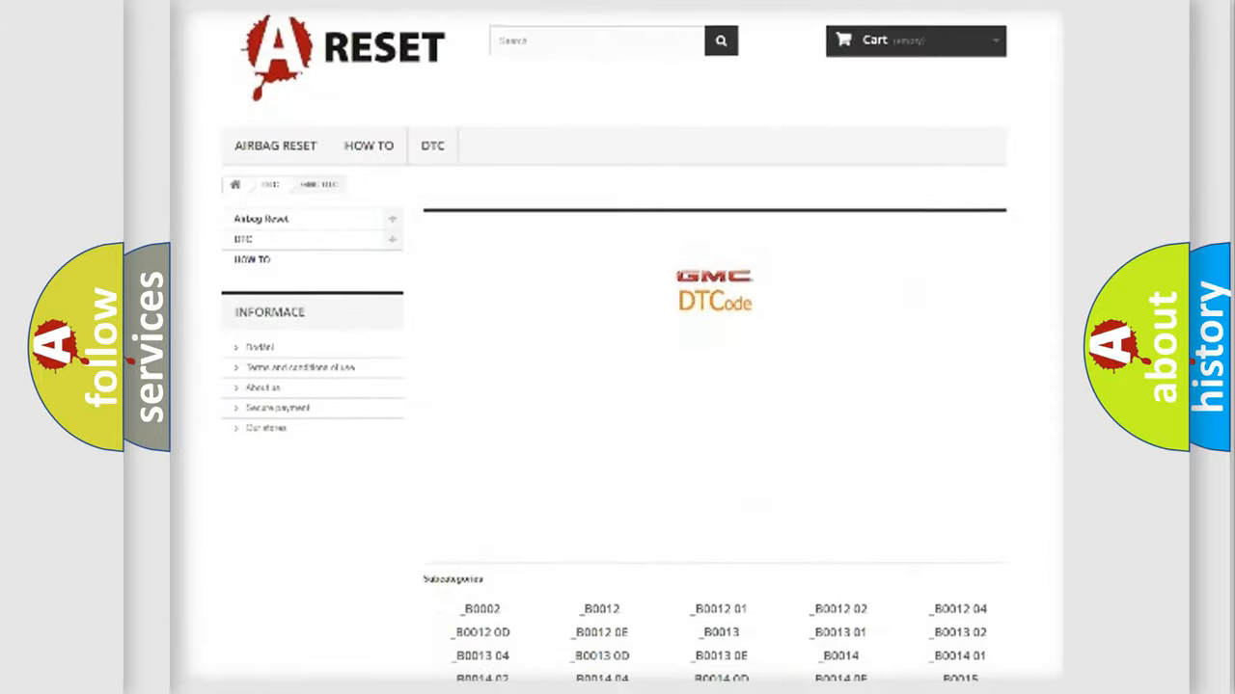
scroll(down, 3)
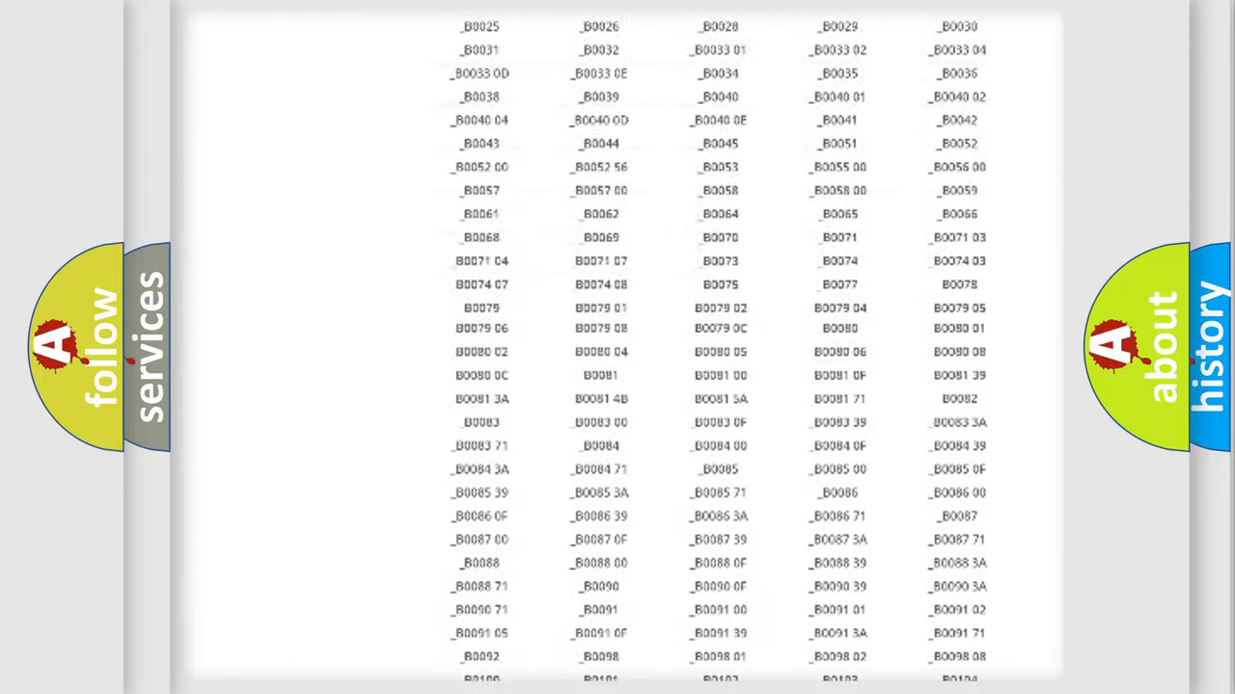
scroll(up, 3)
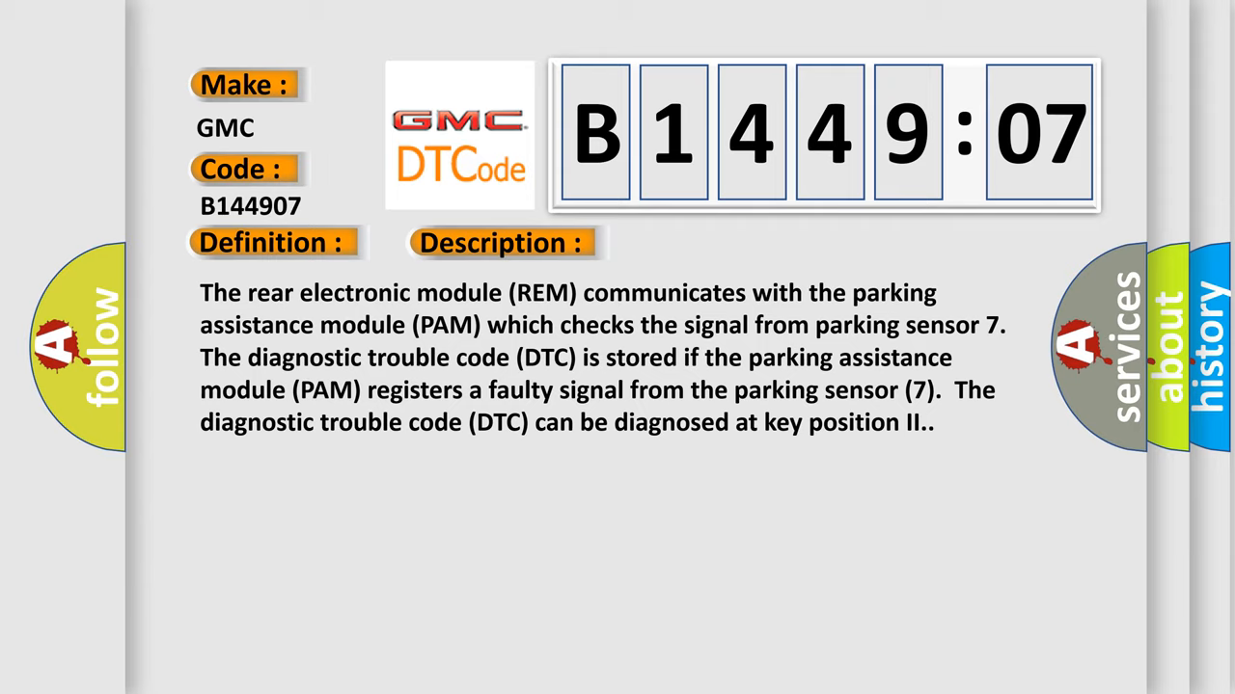
Reveal the Cause text: short circuits to parking sensor 7 and mechanical failure.
click(709, 242)
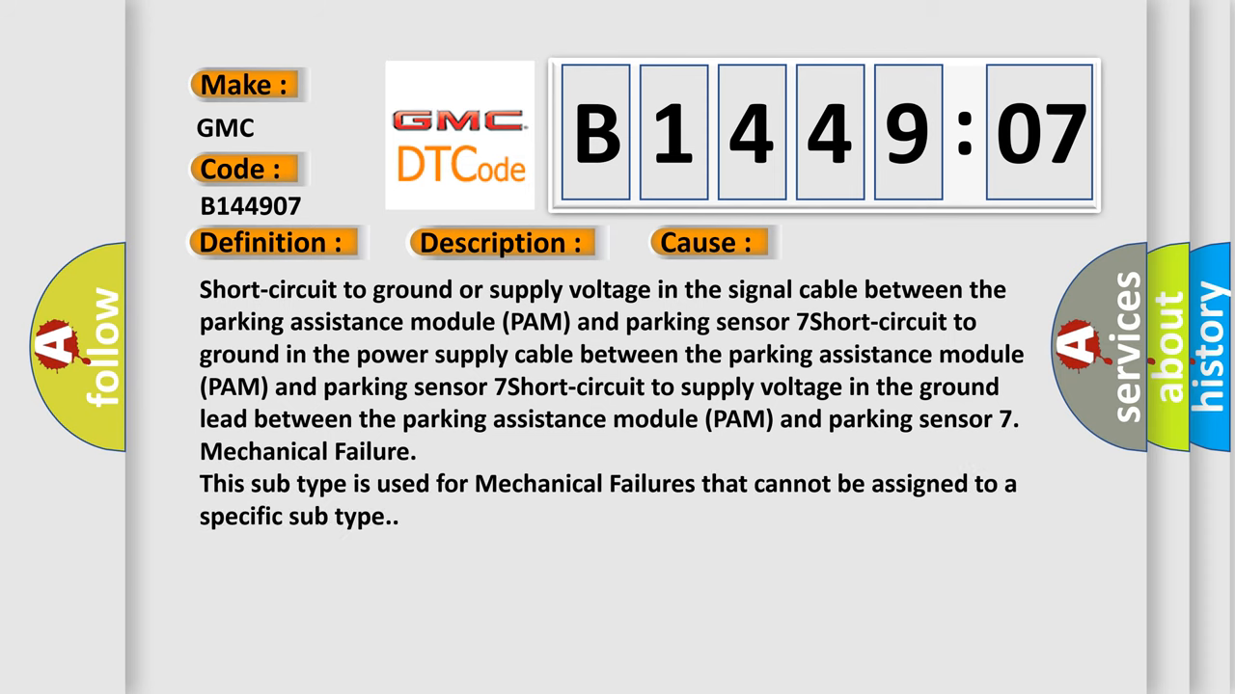